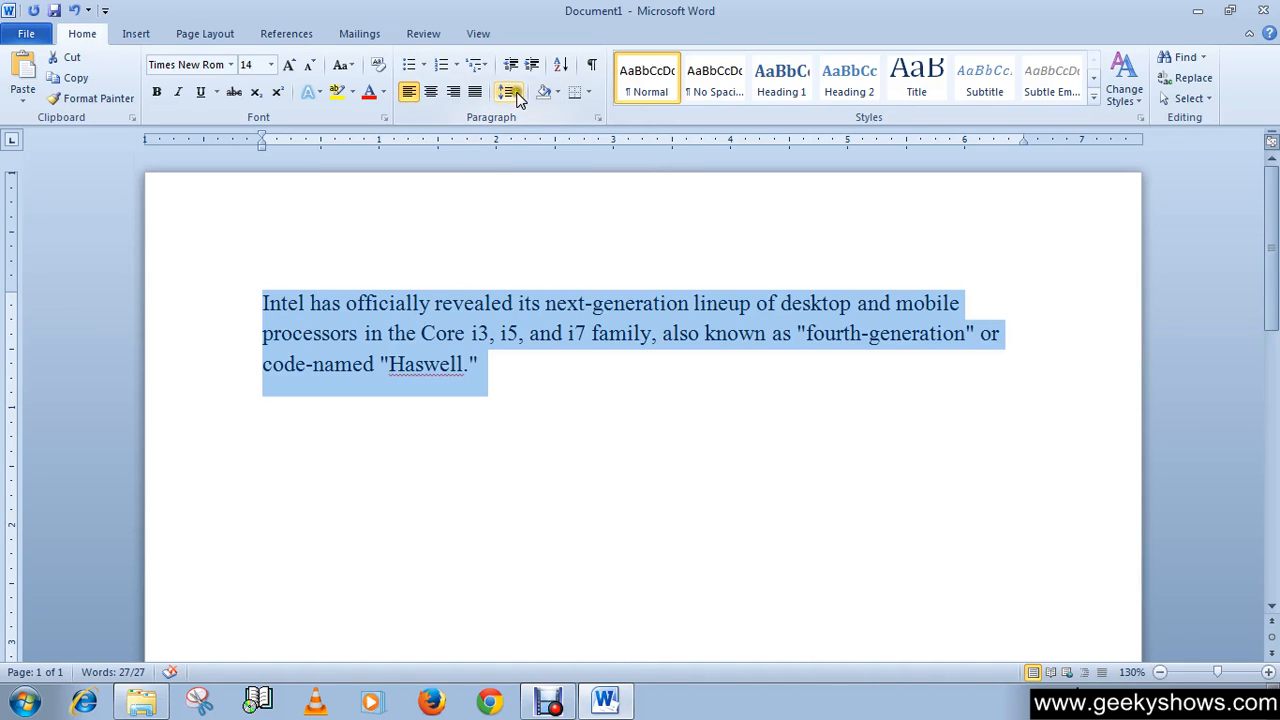
{"action": "mouse_move", "coordinate": [509, 92]}
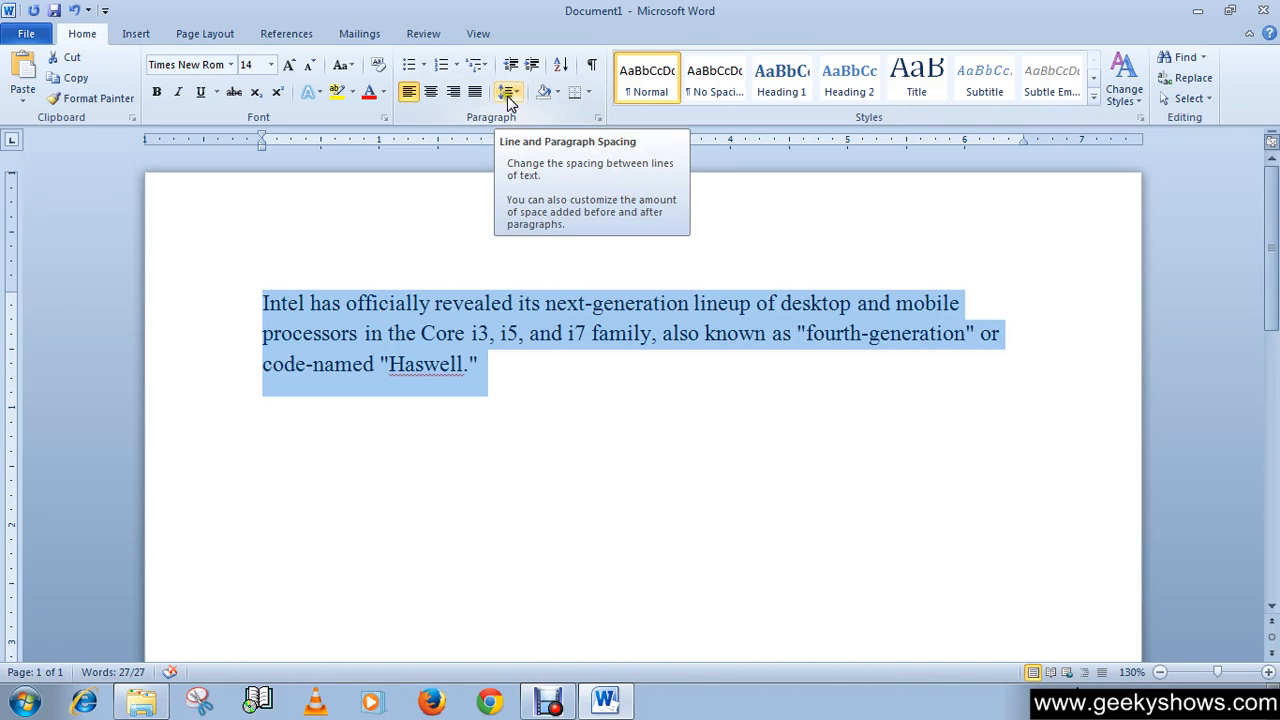
{"action": "mouse_move", "coordinate": [525, 100]}
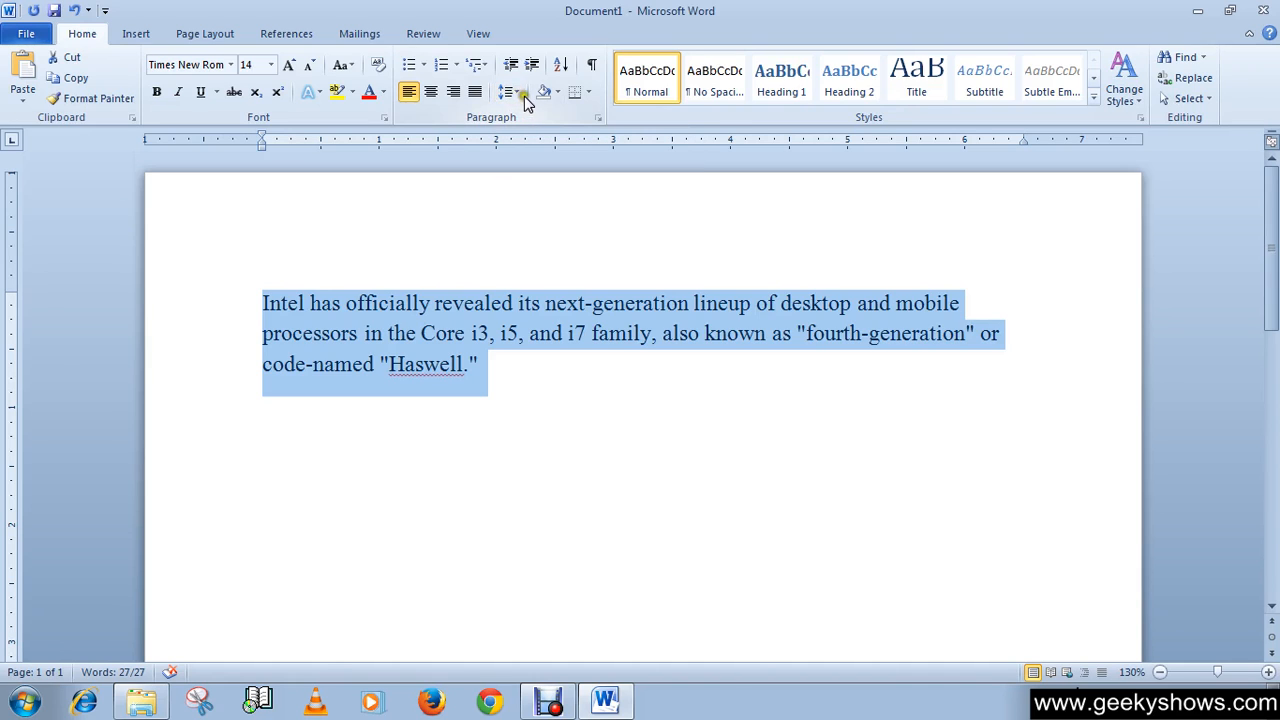
- Preview 1.0, 3.0 and 1.15 line spacing on the Haswell paragraph without applying any
{"action": "left_click", "coordinate": [508, 92]}
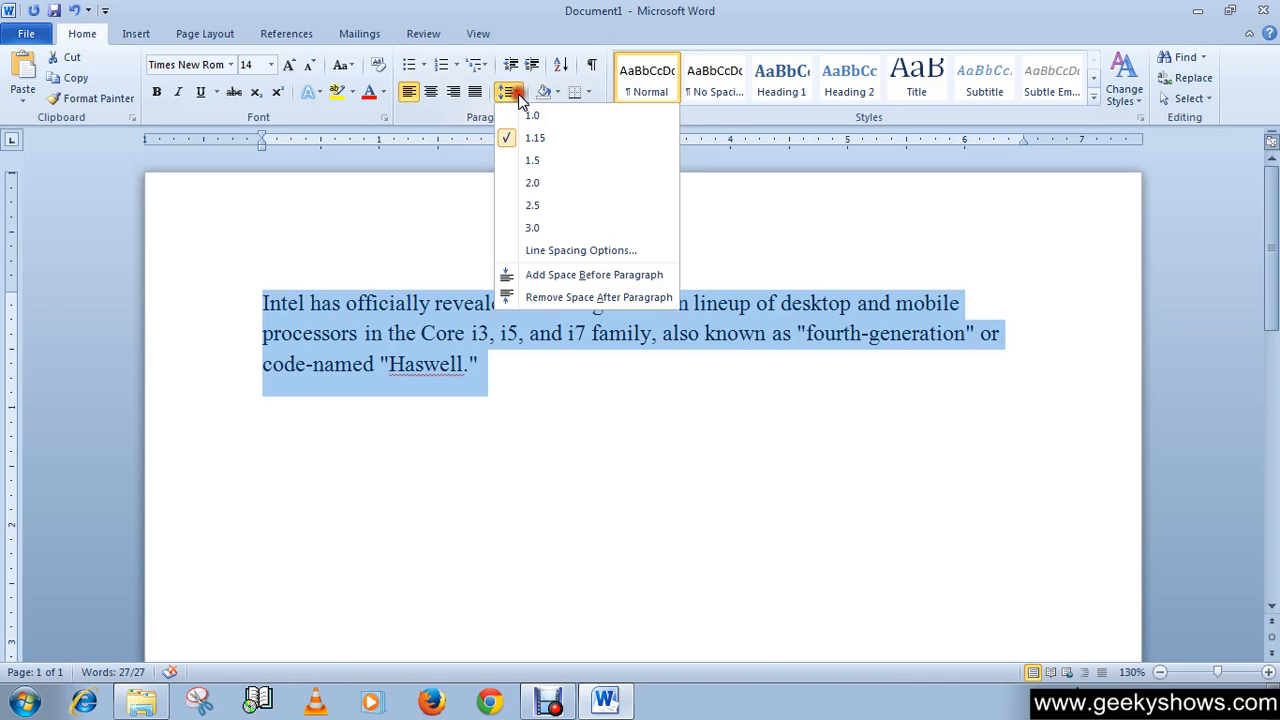
{"action": "left_click", "coordinate": [532, 114]}
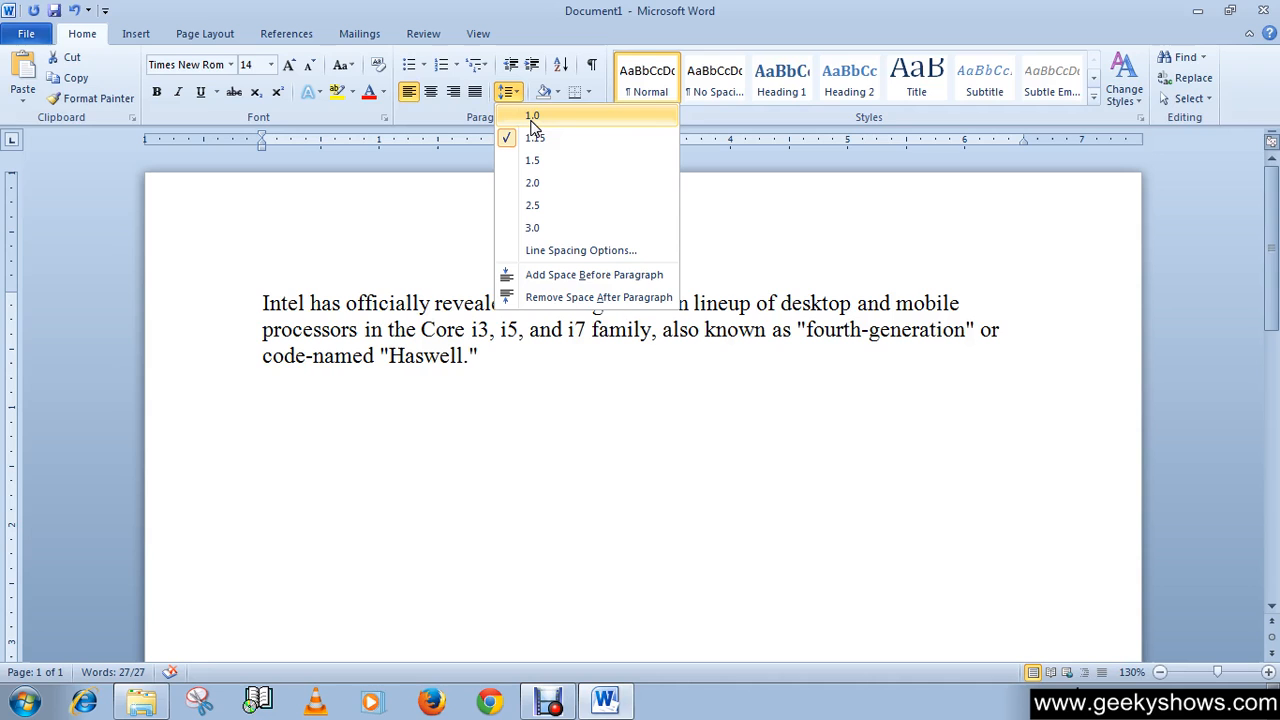
{"action": "left_click", "coordinate": [532, 182]}
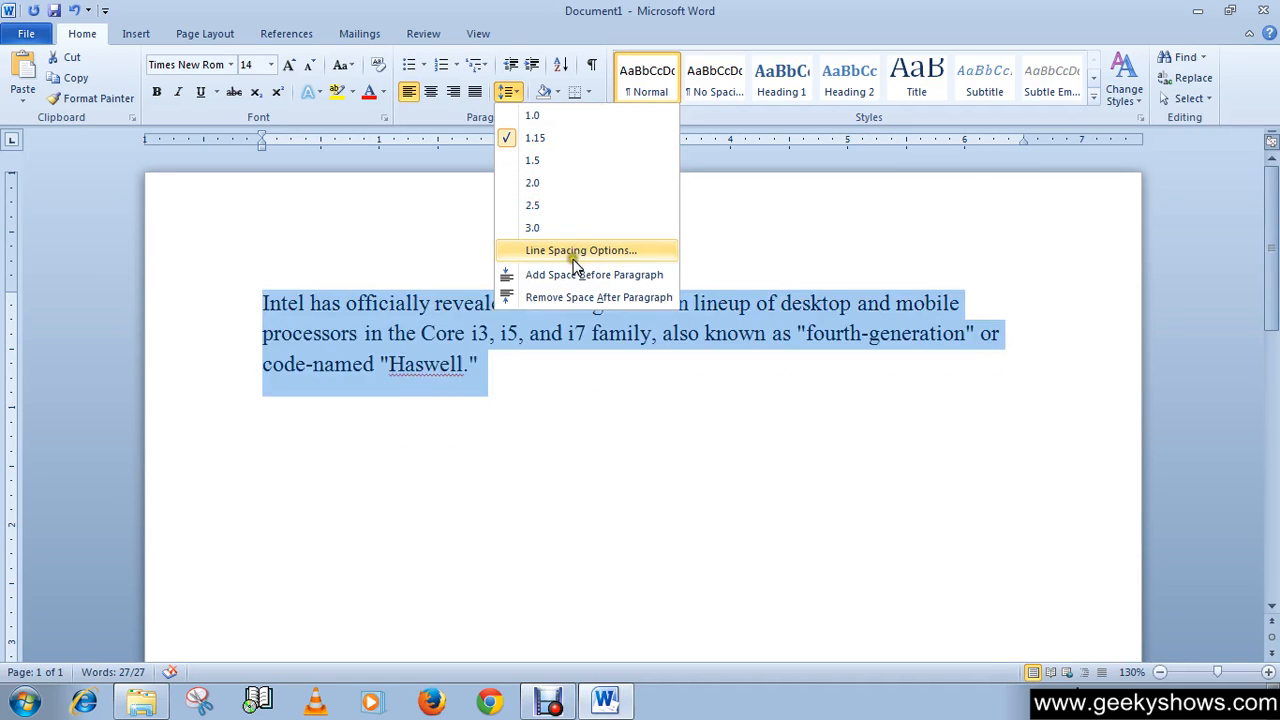
{"action": "left_click", "coordinate": [532, 182]}
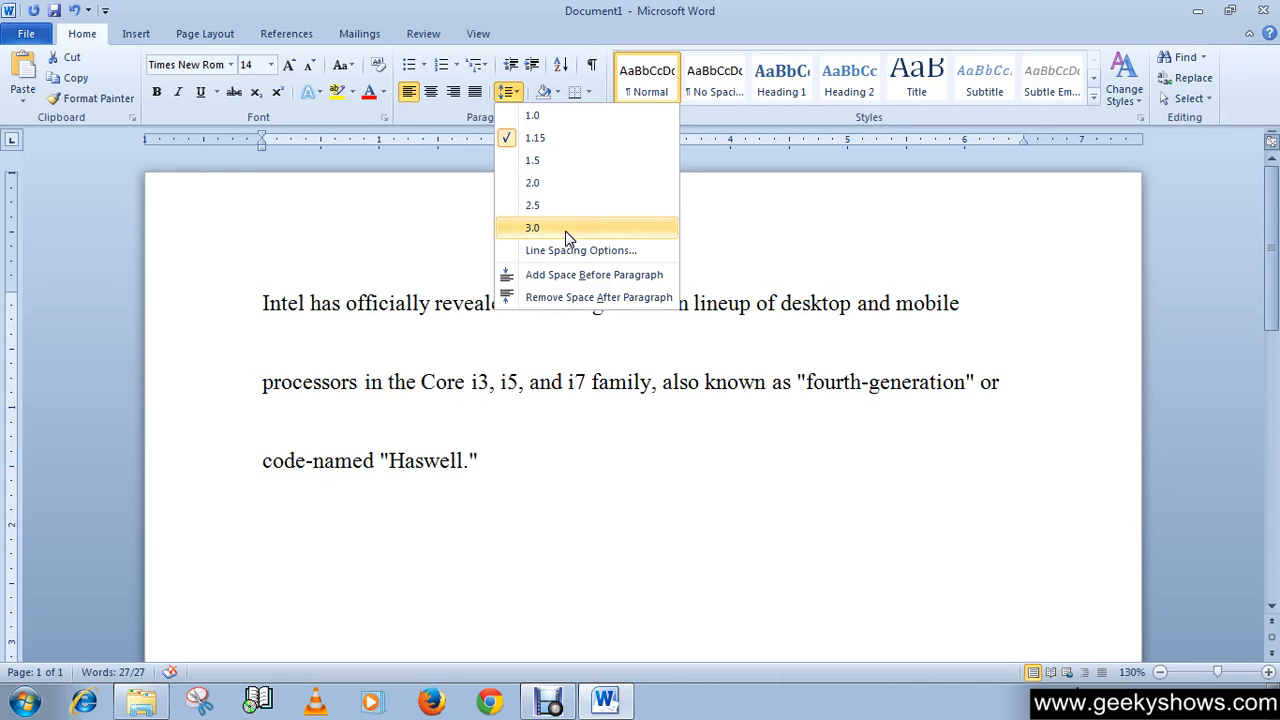
{"action": "left_click", "coordinate": [534, 137]}
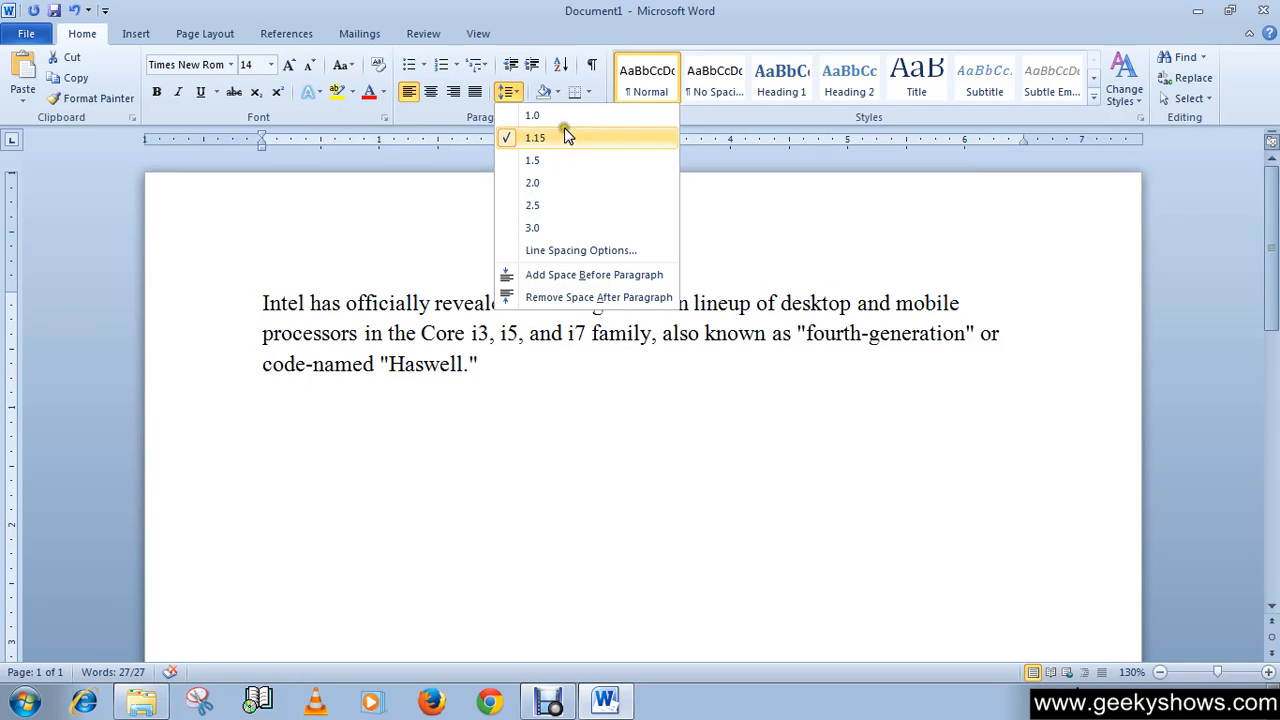
{"action": "mouse_move", "coordinate": [533, 227]}
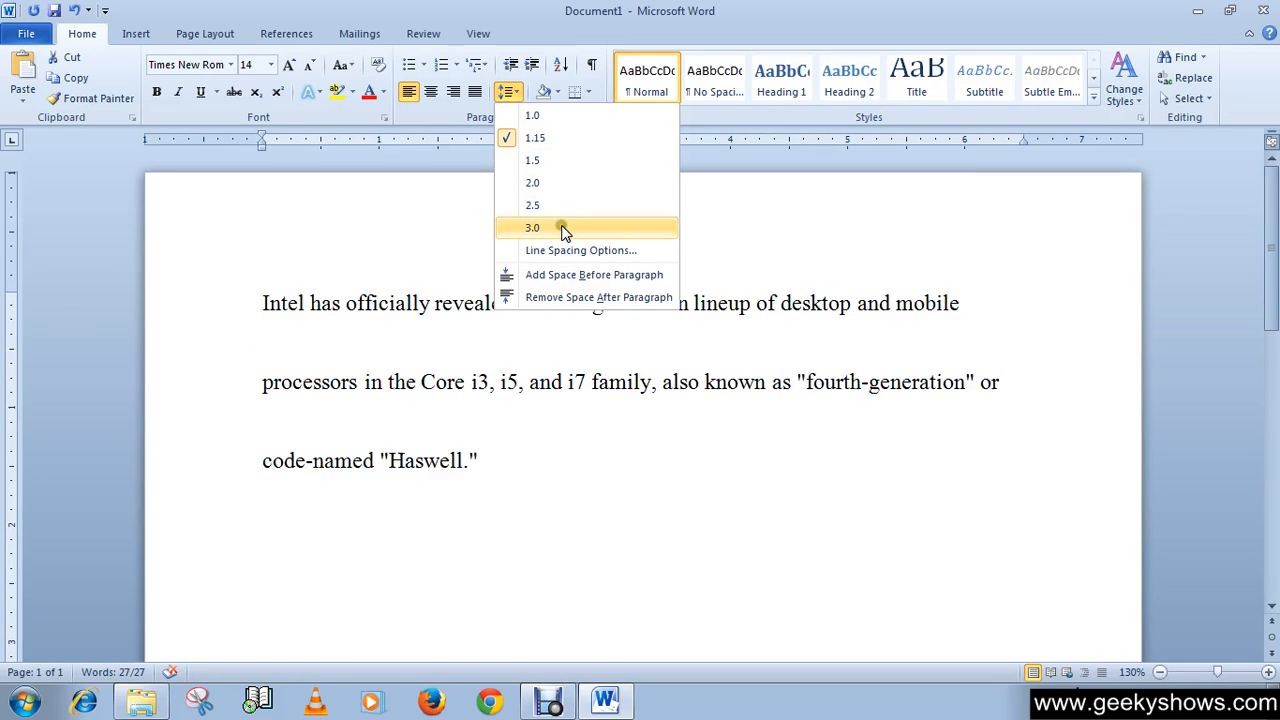
{"action": "left_click", "coordinate": [534, 137]}
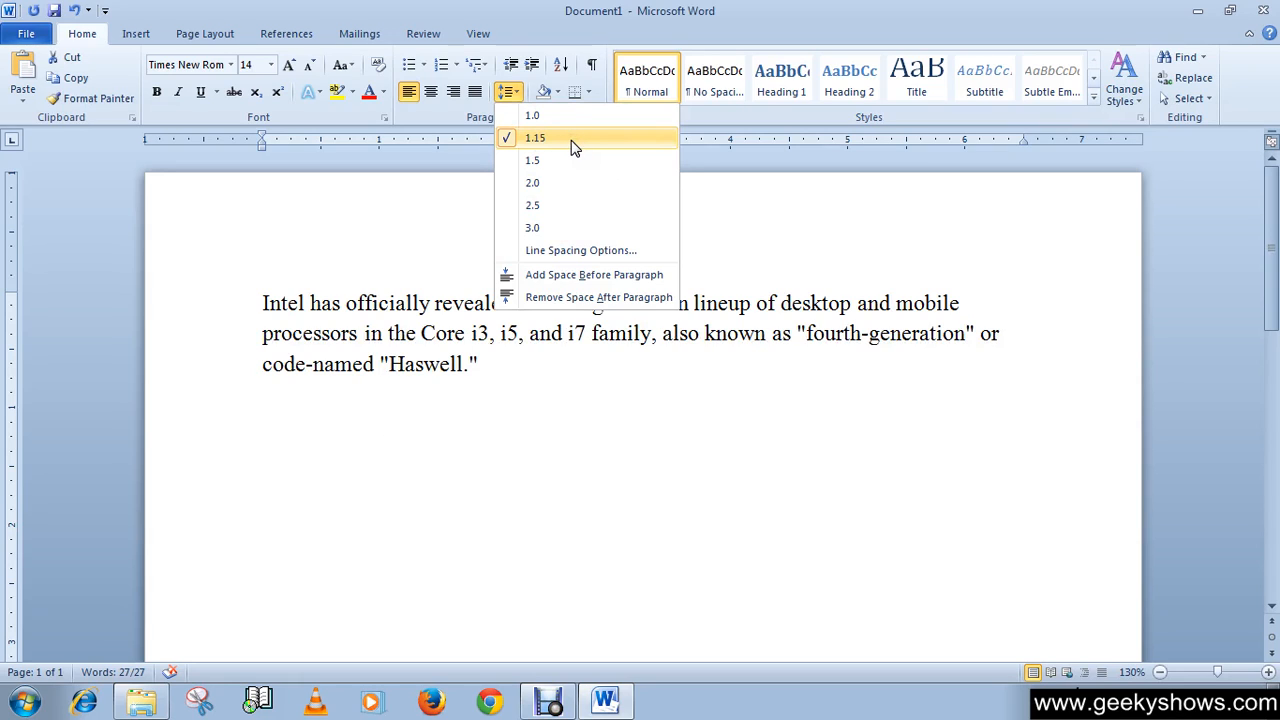
{"action": "left_click", "coordinate": [532, 182]}
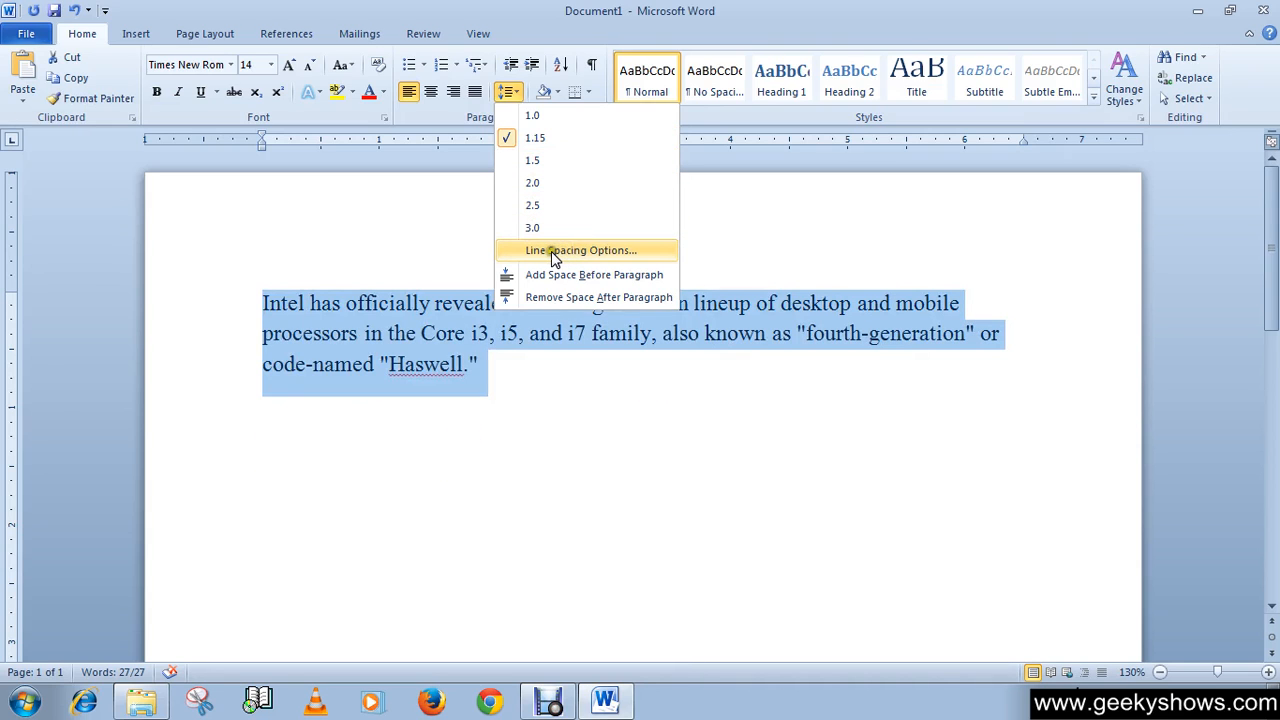
{"action": "mouse_move", "coordinate": [617, 254]}
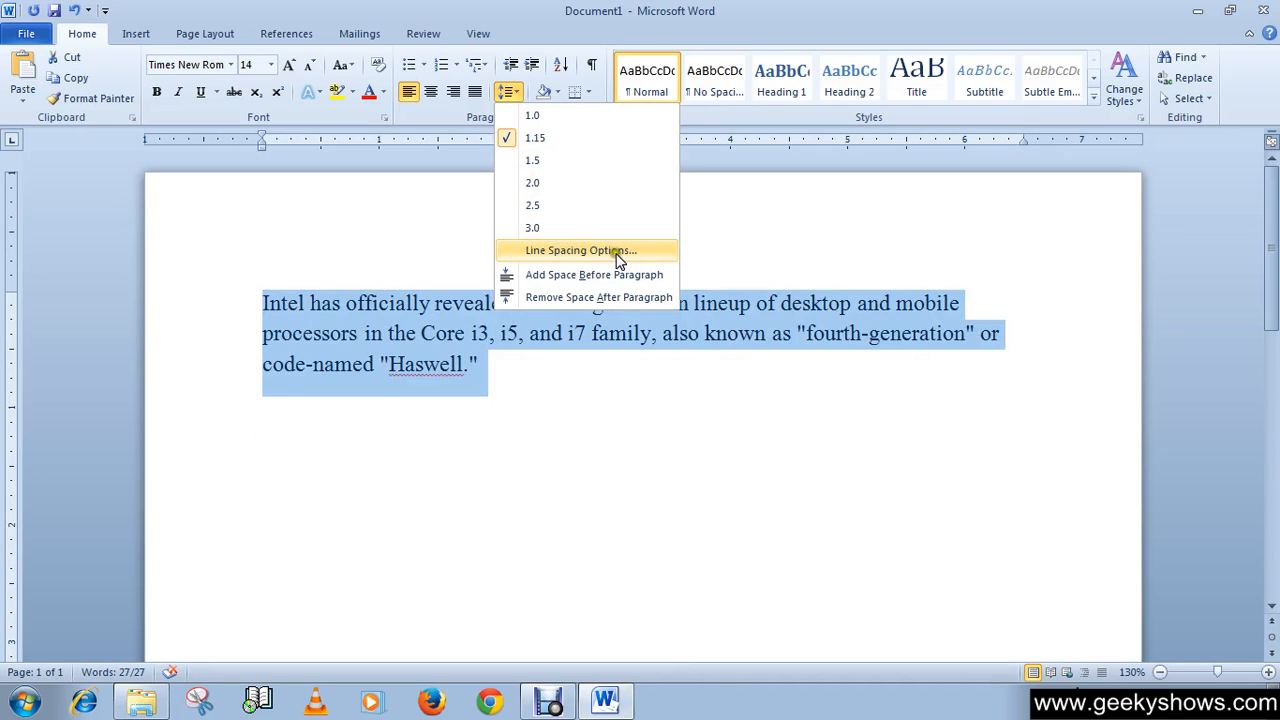
- In the Paragraph dialog, replace the 1.15 At multiple with 8
{"action": "left_click", "coordinate": [580, 250]}
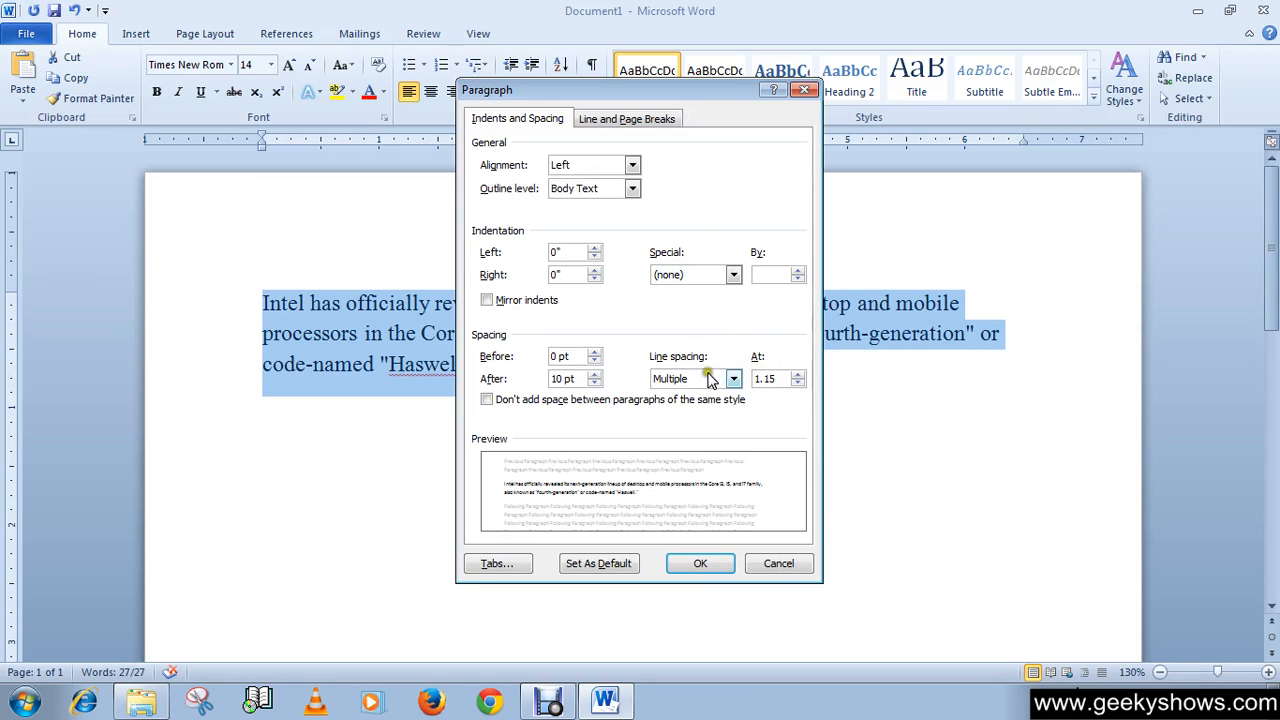
{"action": "mouse_move", "coordinate": [480, 343]}
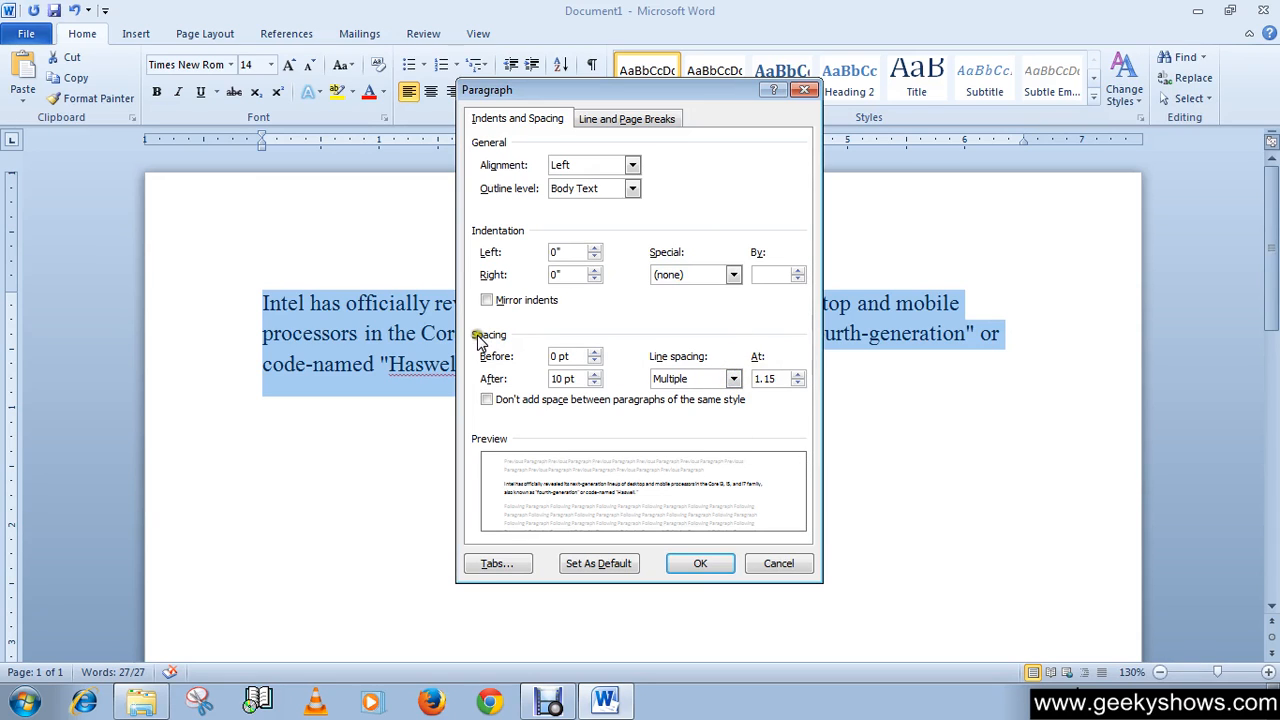
{"action": "mouse_move", "coordinate": [697, 347]}
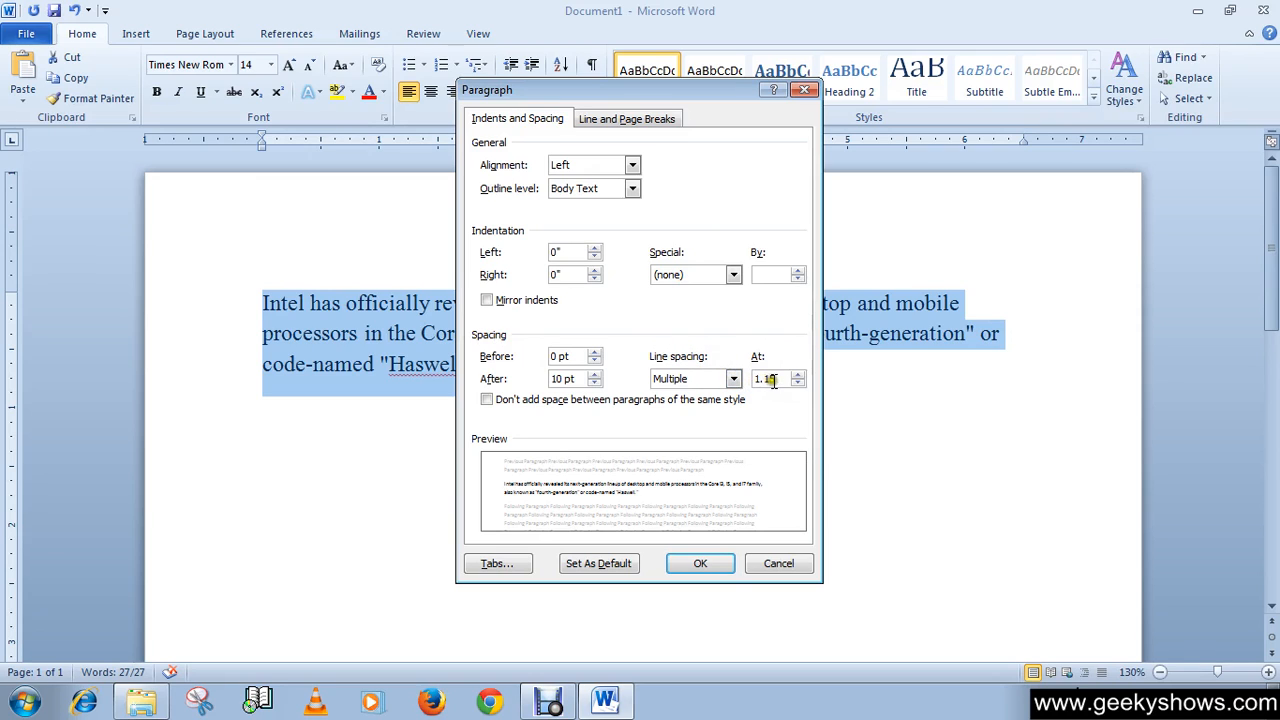
{"action": "triple_click", "coordinate": [770, 378]}
{"action": "type", "text": "8"}
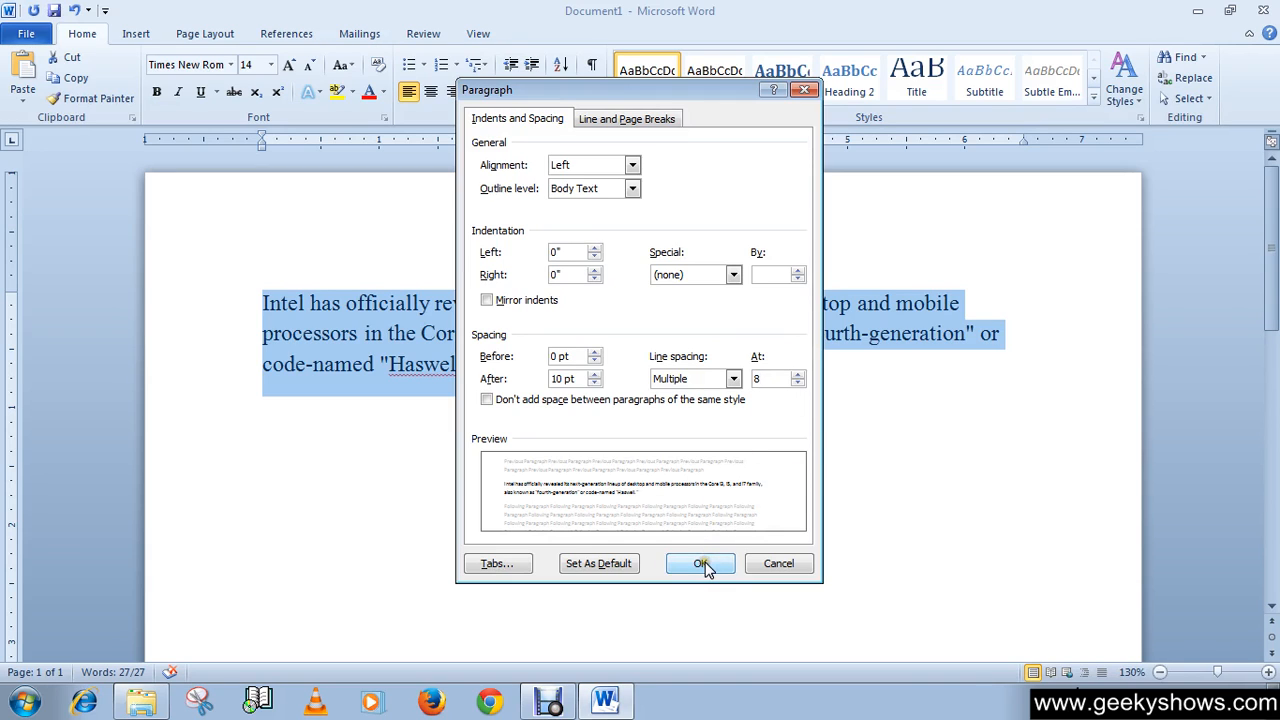
- Confirm the 8× multiple spacing and scroll to view the widely spaced lines
{"action": "left_click", "coordinate": [700, 563]}
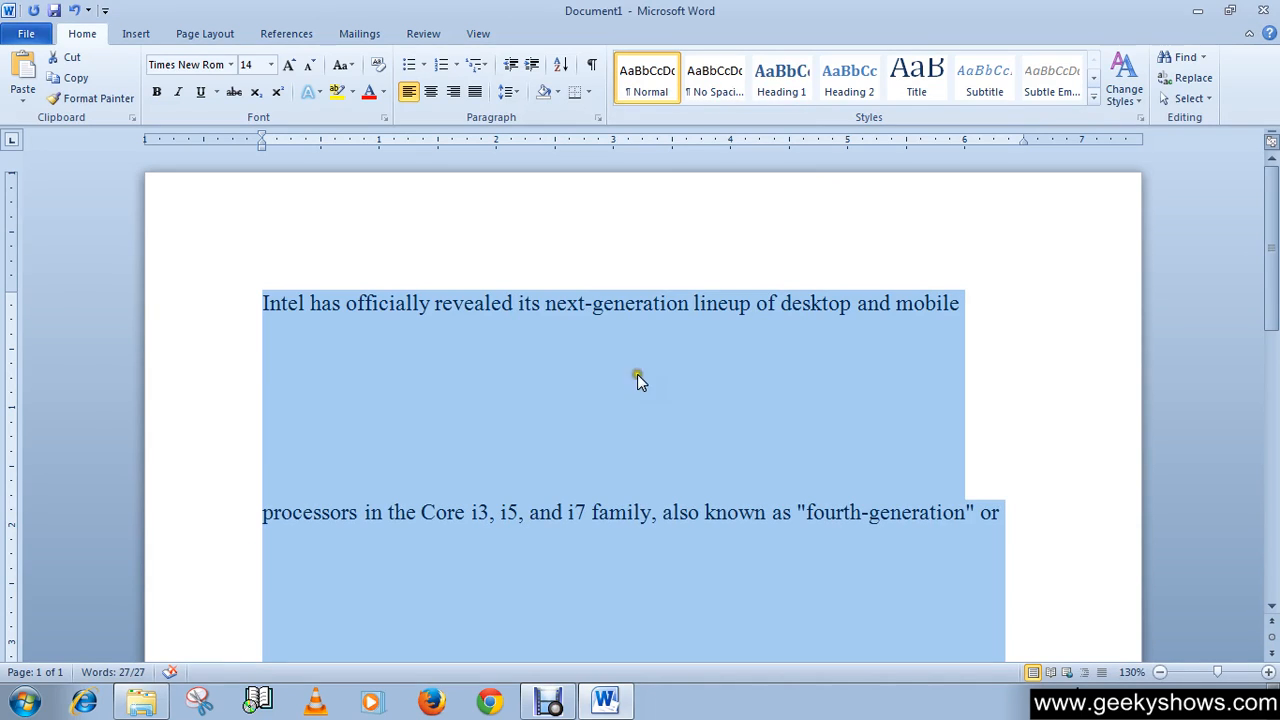
{"action": "scroll", "scroll_direction": "down", "scroll_amount": 3}
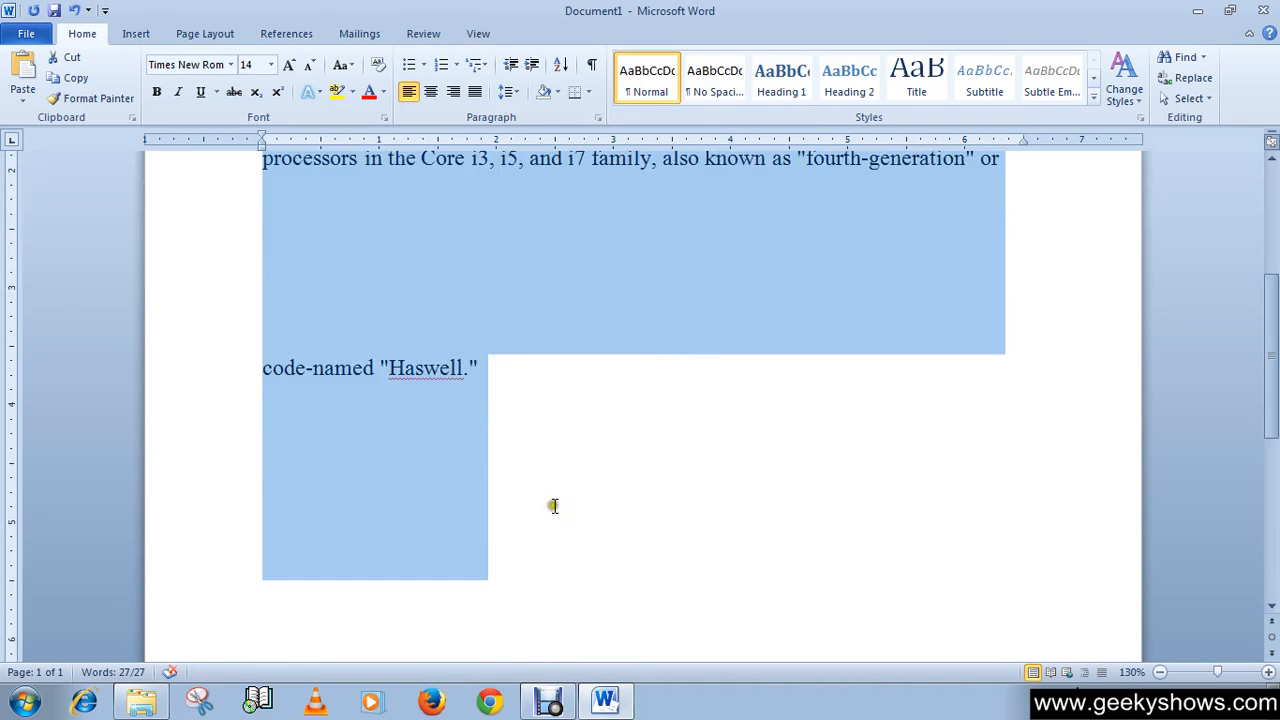
{"action": "scroll", "scroll_direction": "up", "scroll_amount": 3}
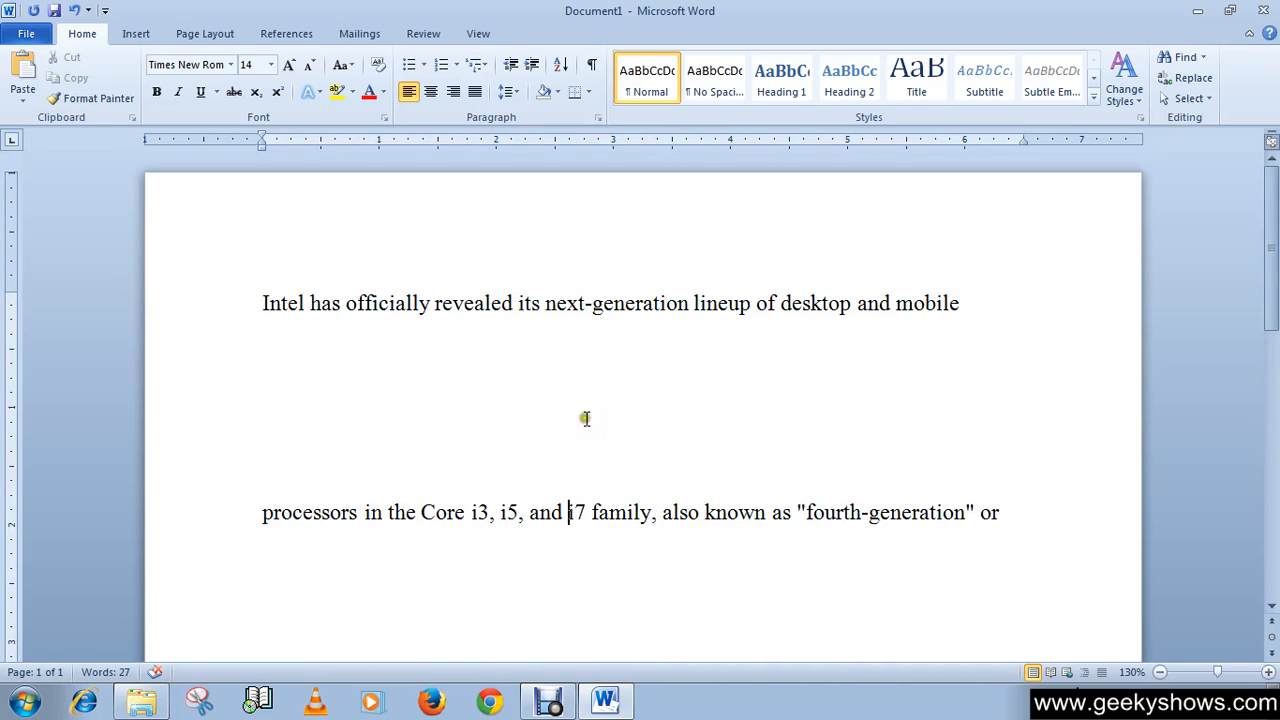
{"action": "mouse_move", "coordinate": [511, 492]}
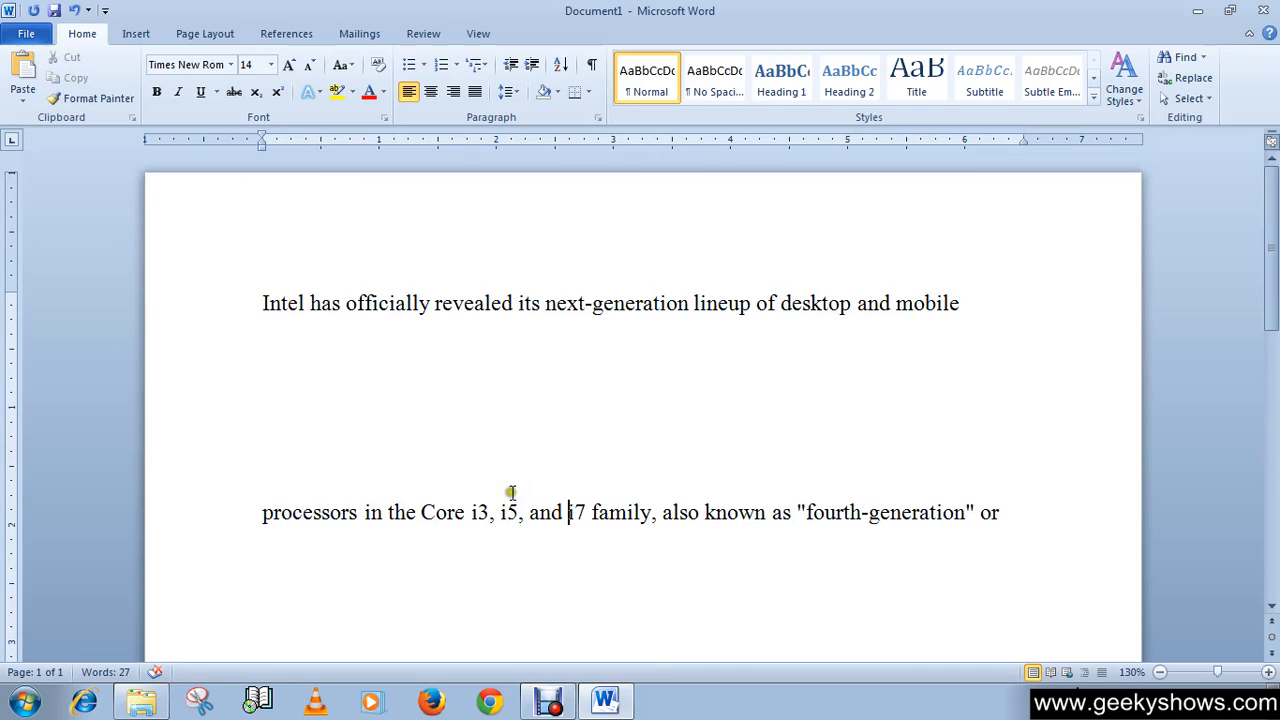
- Open and dismiss the Paragraph dialog, then show the line spacing values again
{"action": "left_click", "coordinate": [509, 92]}
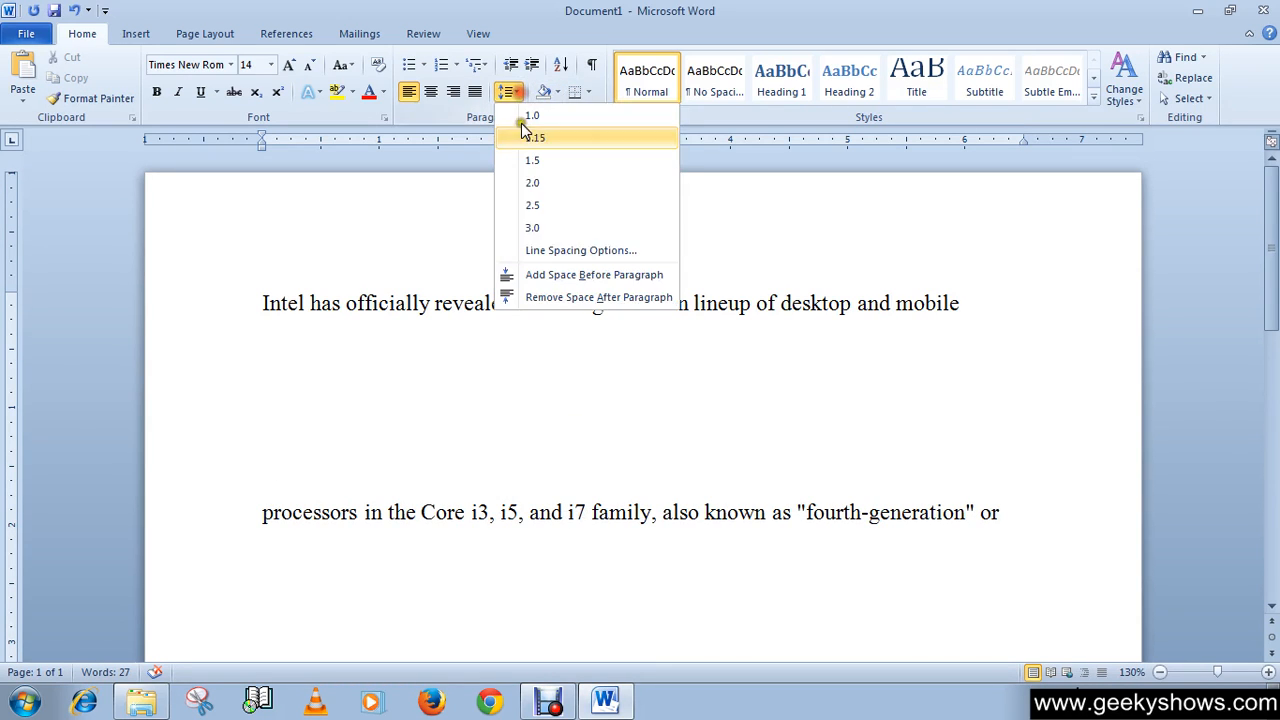
{"action": "left_click", "coordinate": [580, 250]}
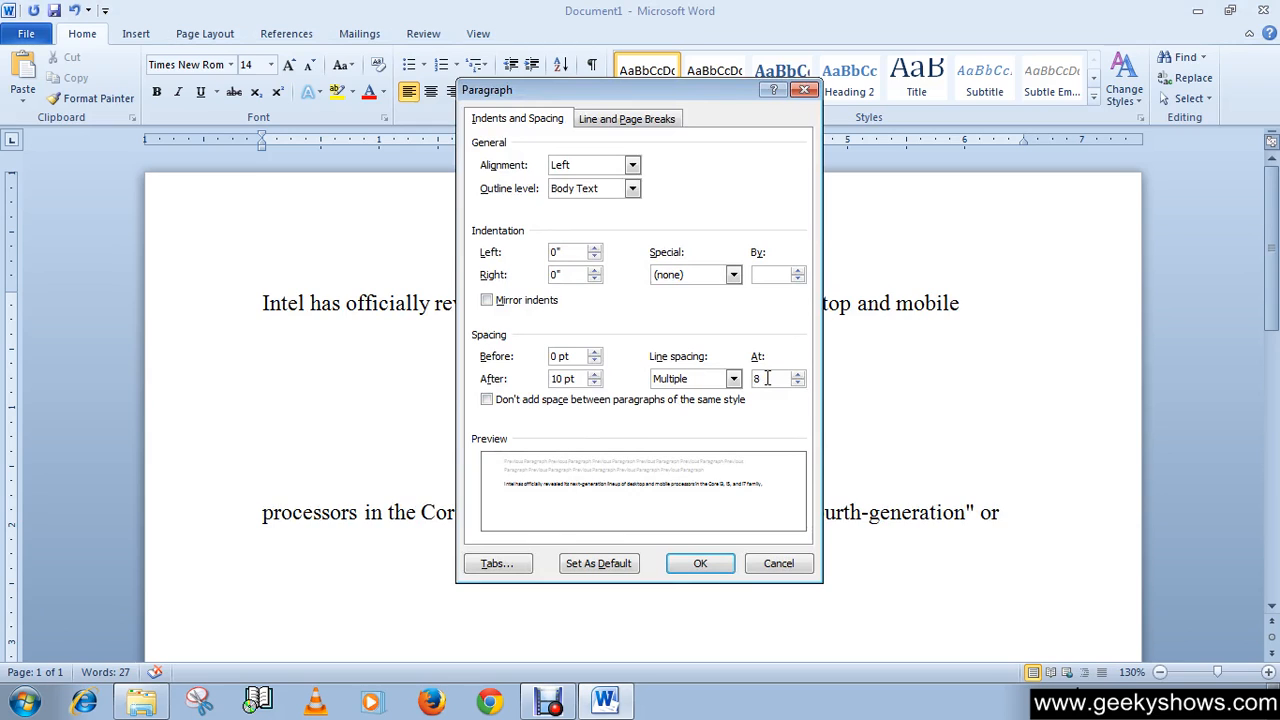
{"action": "left_click", "coordinate": [700, 563]}
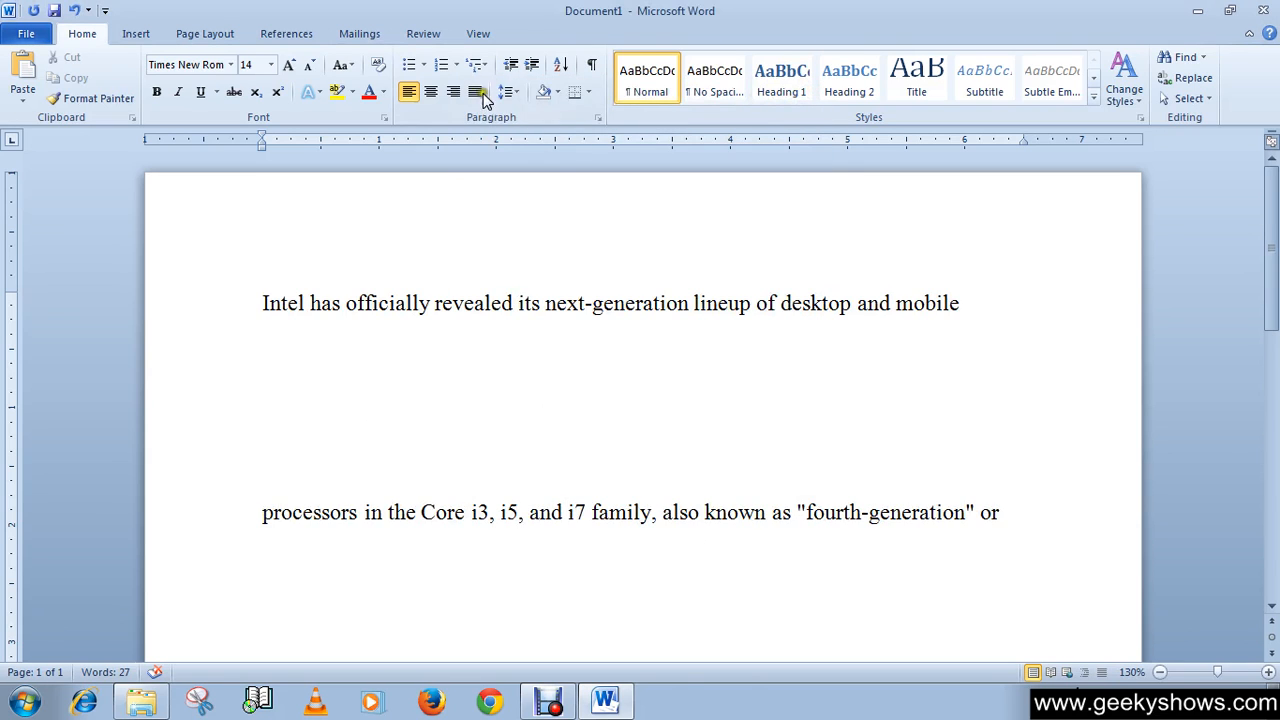
{"action": "left_click", "coordinate": [501, 92]}
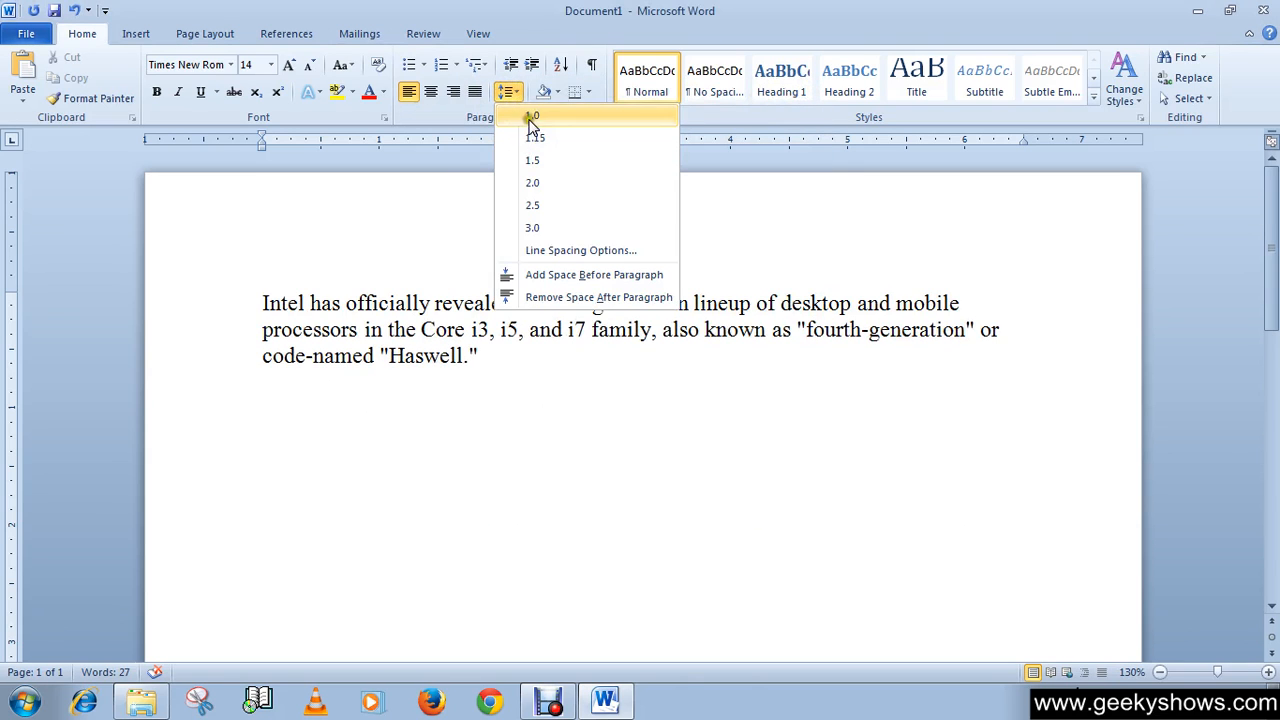
- Choose 1.0 from the line spacing list for the Haswell paragraph
{"action": "left_click", "coordinate": [533, 116]}
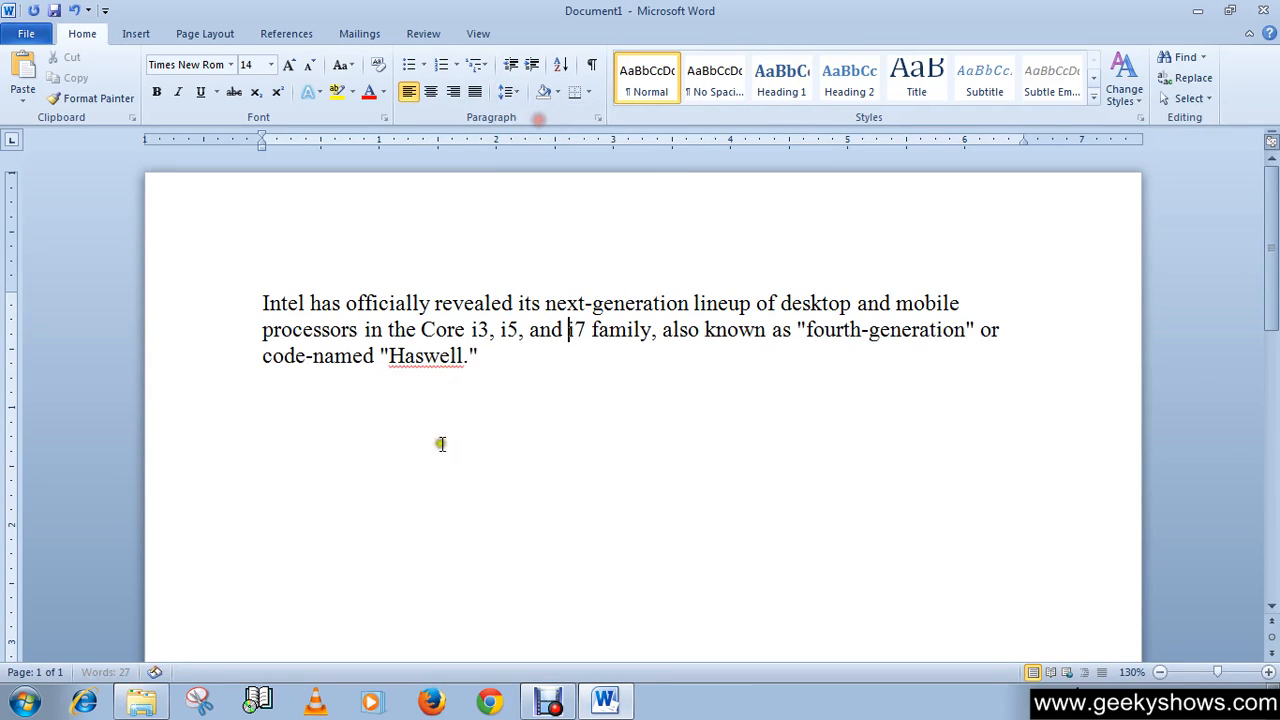
{"action": "mouse_move", "coordinate": [528, 382]}
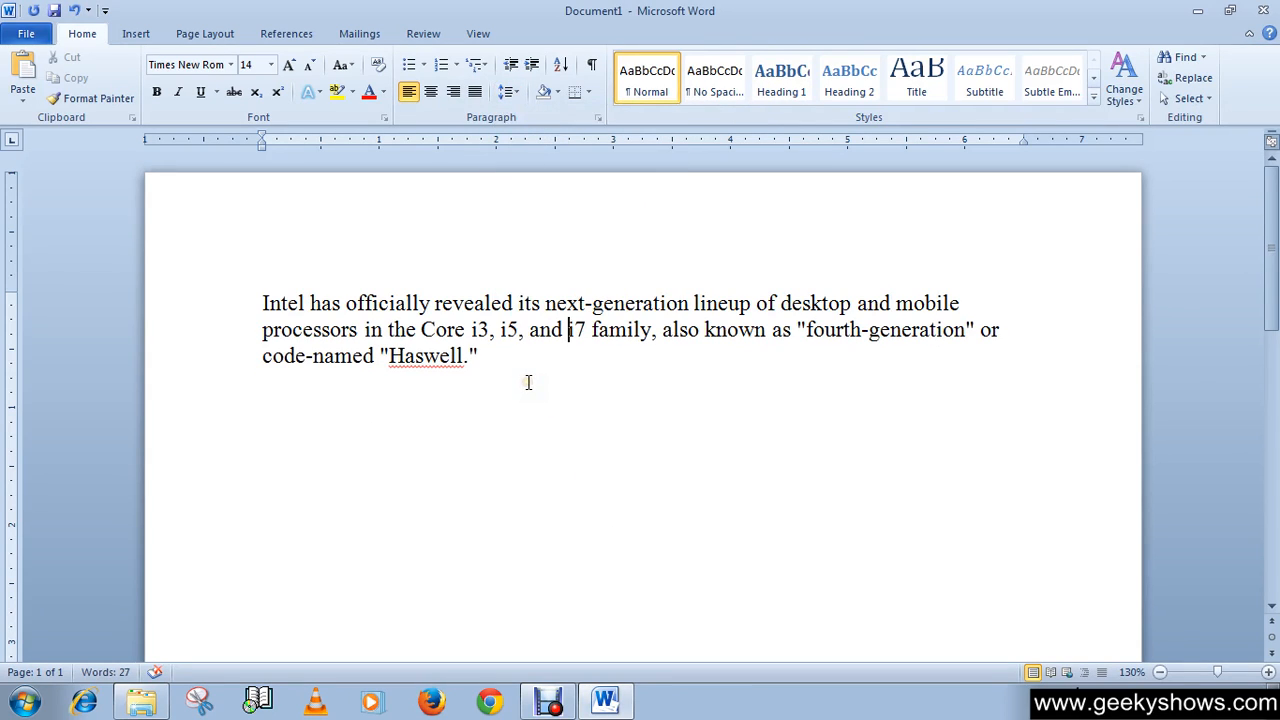